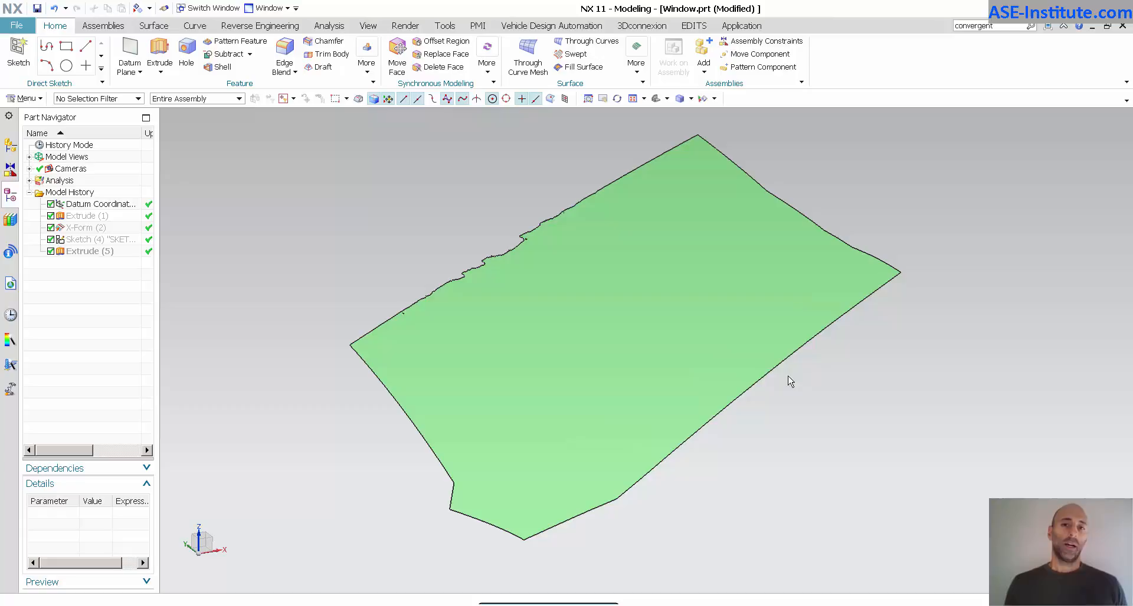
mouse_move(507, 228)
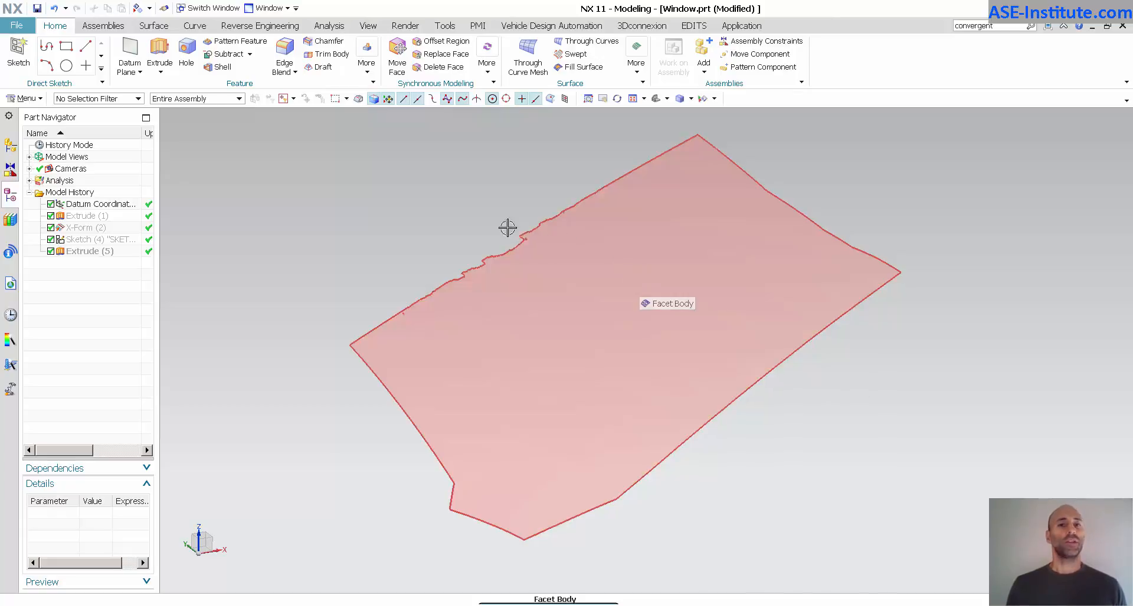
Turn on Facet Edges so the scan's triangle mesh is drawn over the whole body
click(368, 25)
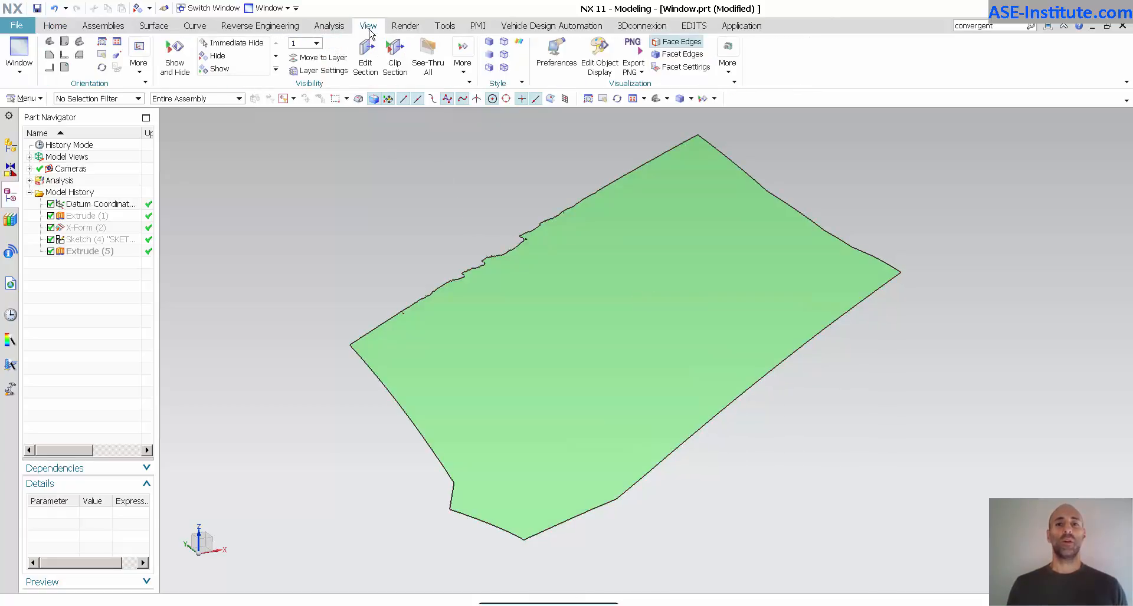
click(681, 53)
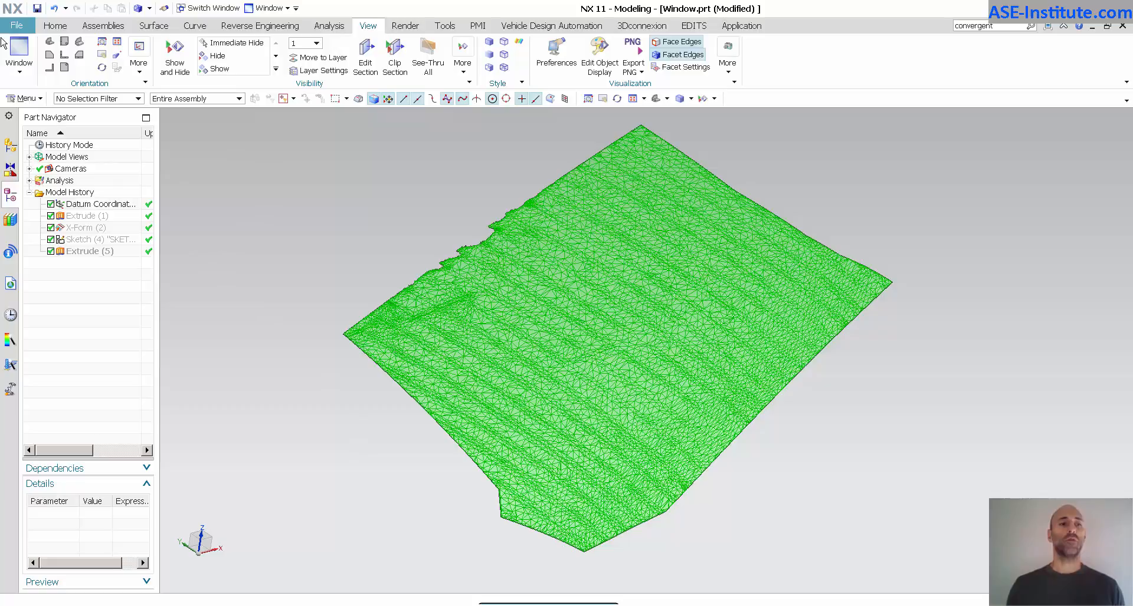
Start an STL import to review the NX, JT and Convergent facet output types
click(19, 25)
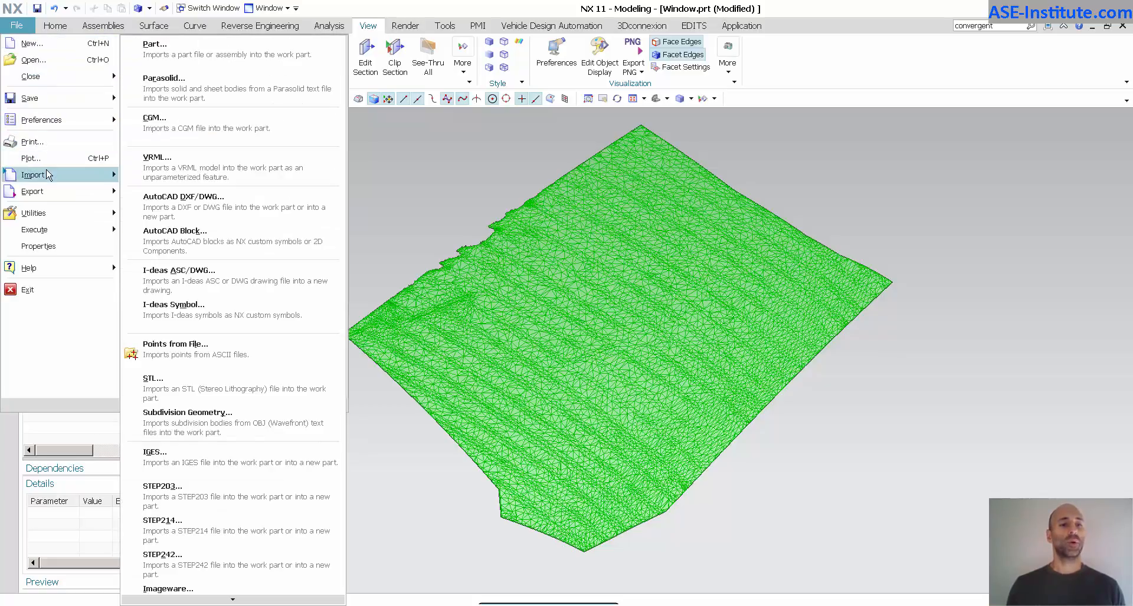
mouse_move(230, 388)
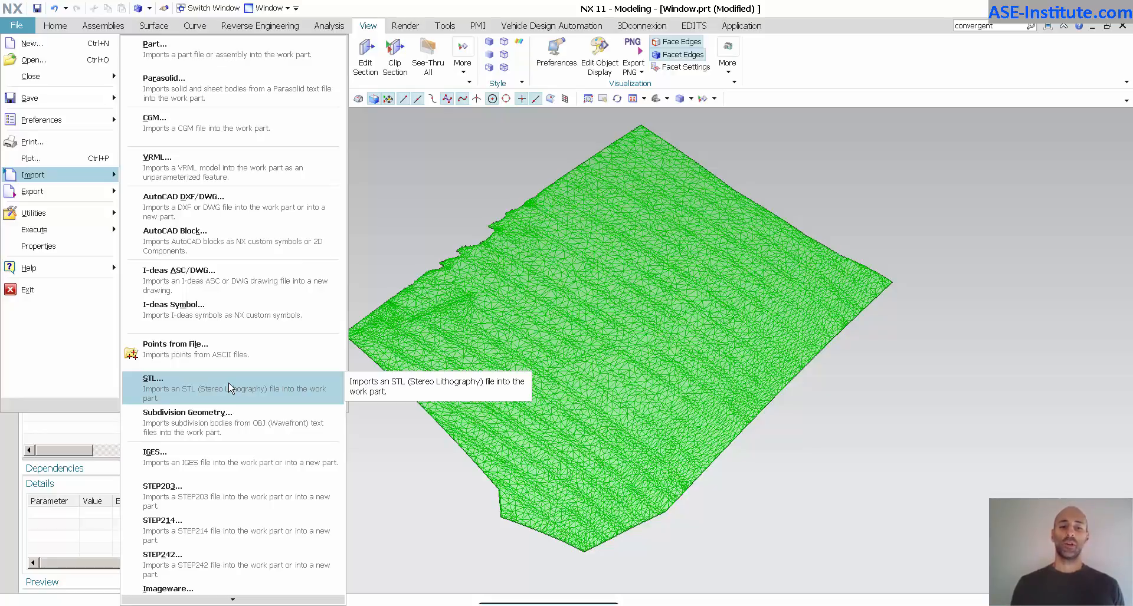
click(153, 379)
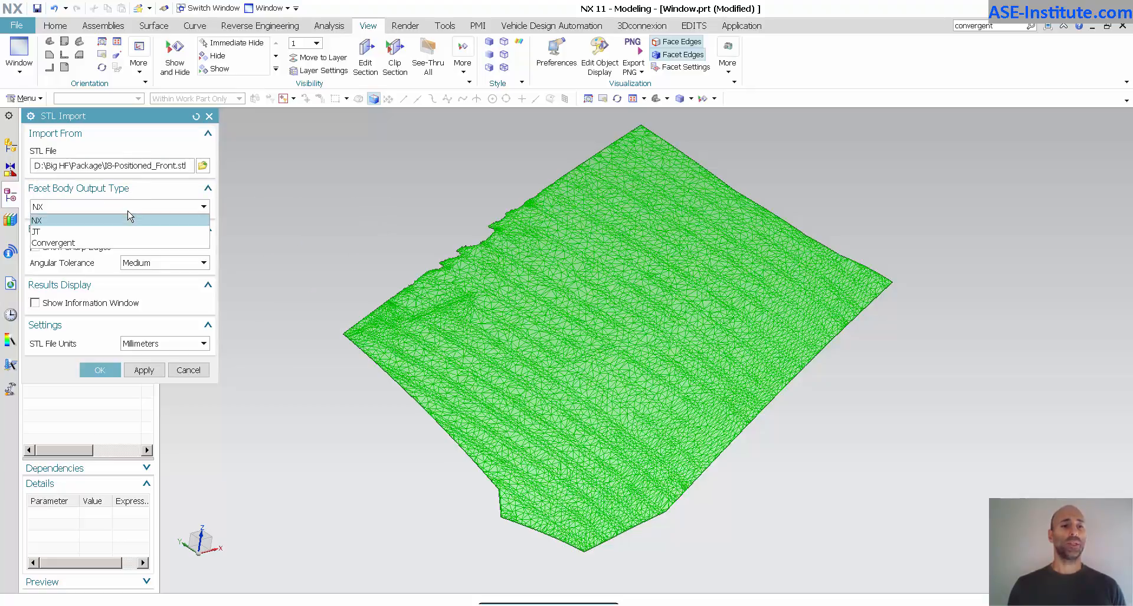
mouse_move(65, 231)
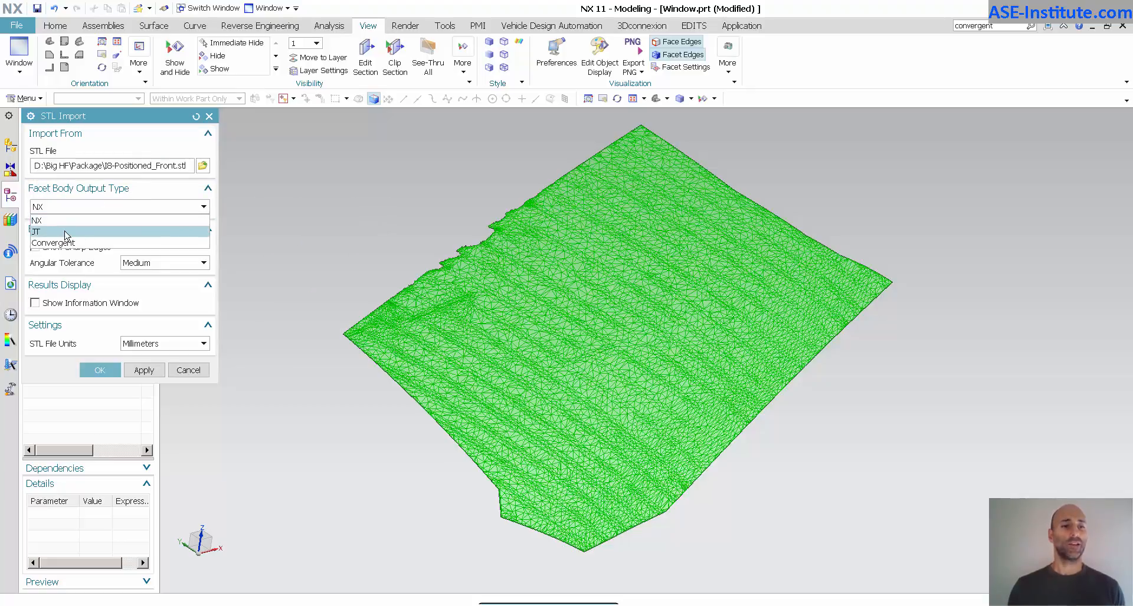
mouse_move(114, 222)
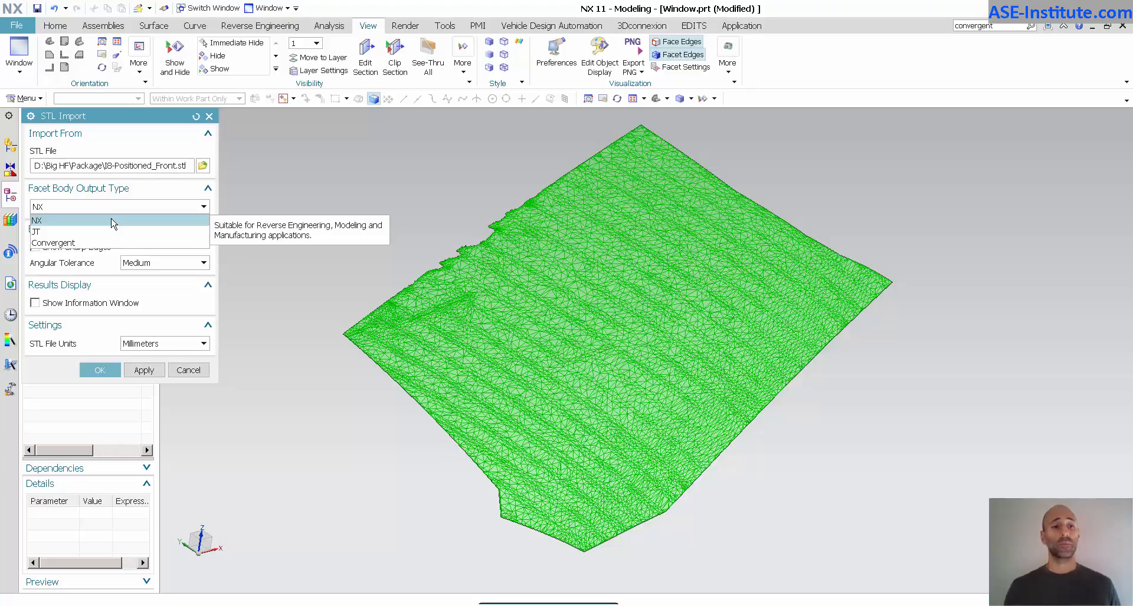
mouse_move(100, 229)
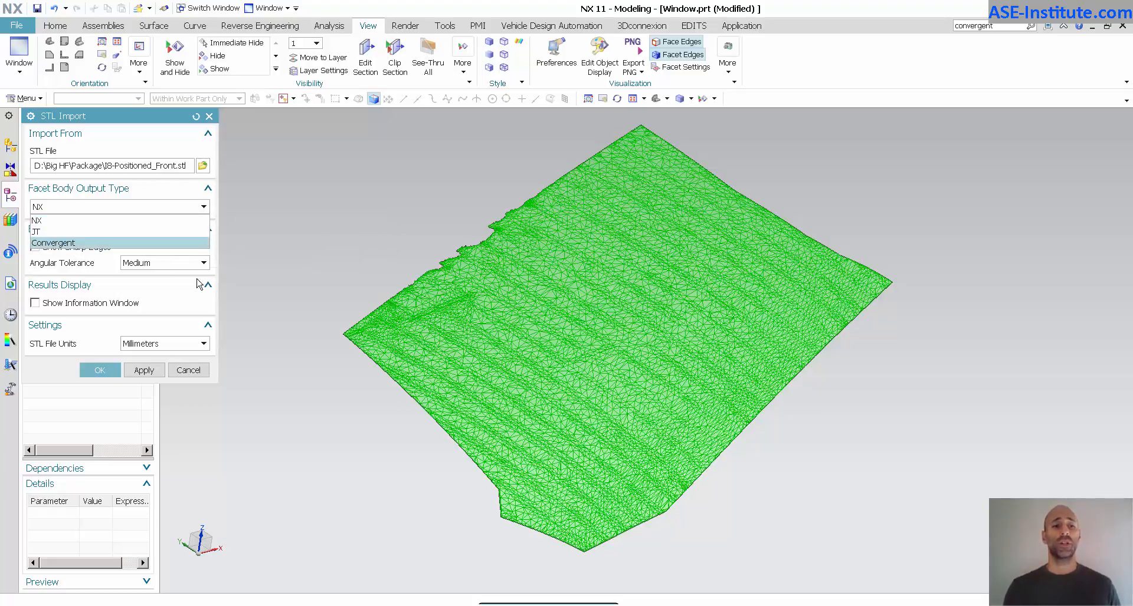
Cancel the STL import and show the hidden Extrude (5) box through the scan
click(99, 369)
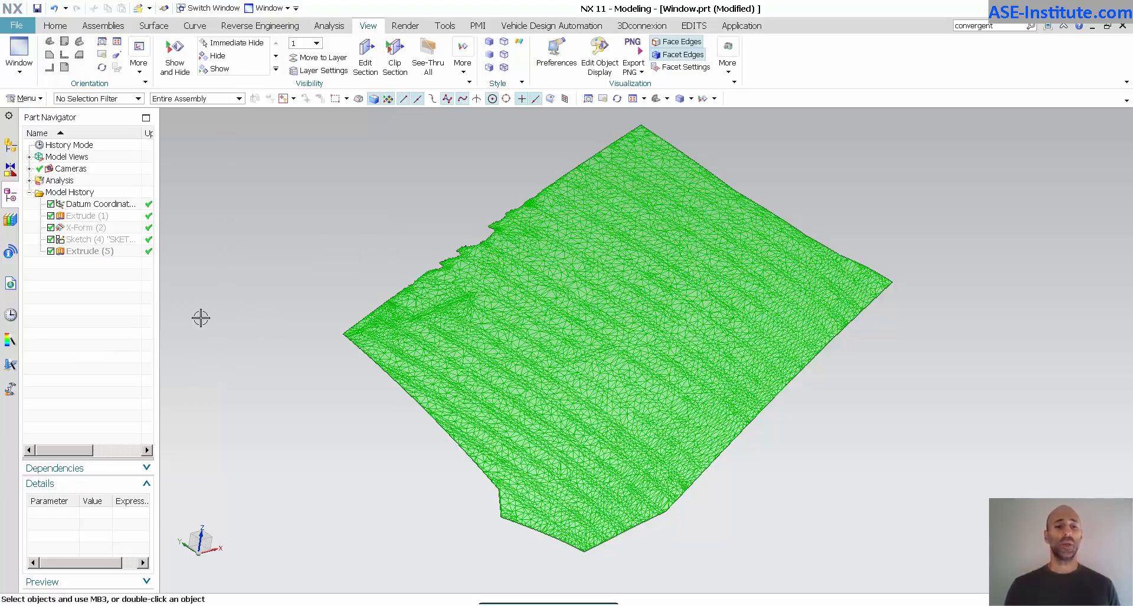
right_click(80, 239)
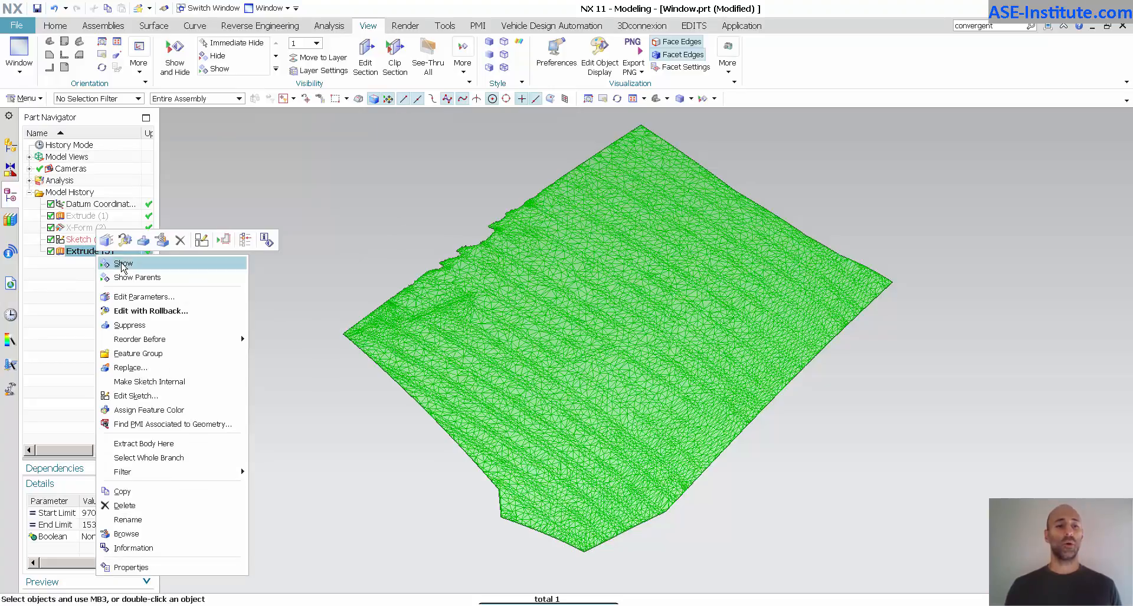
click(123, 263)
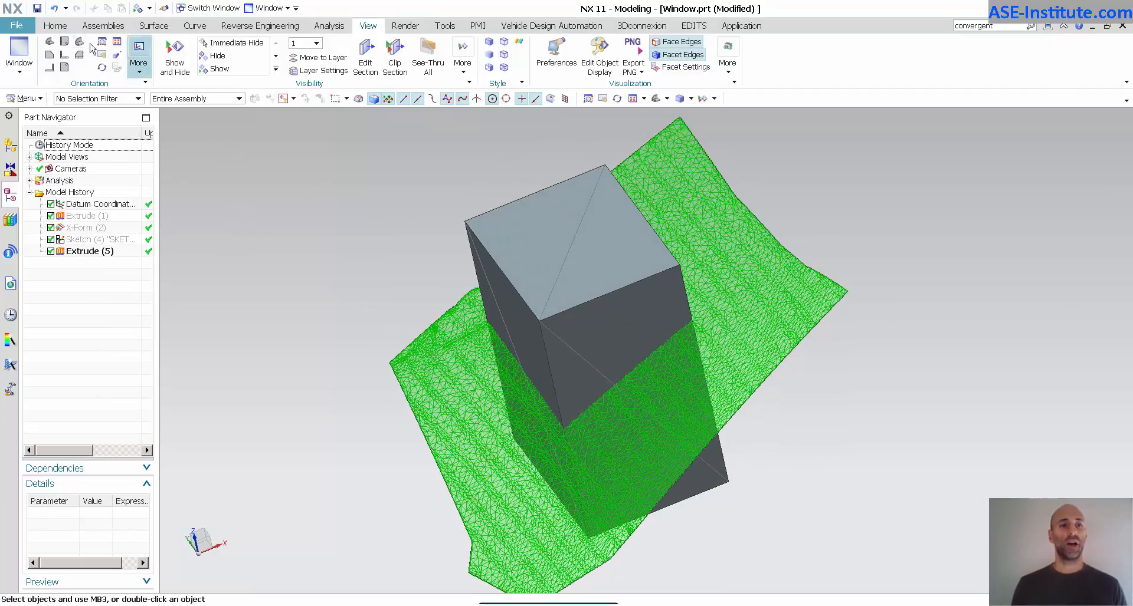
Bring up Subtract from the Home modeling commands without picking bodies
click(54, 24)
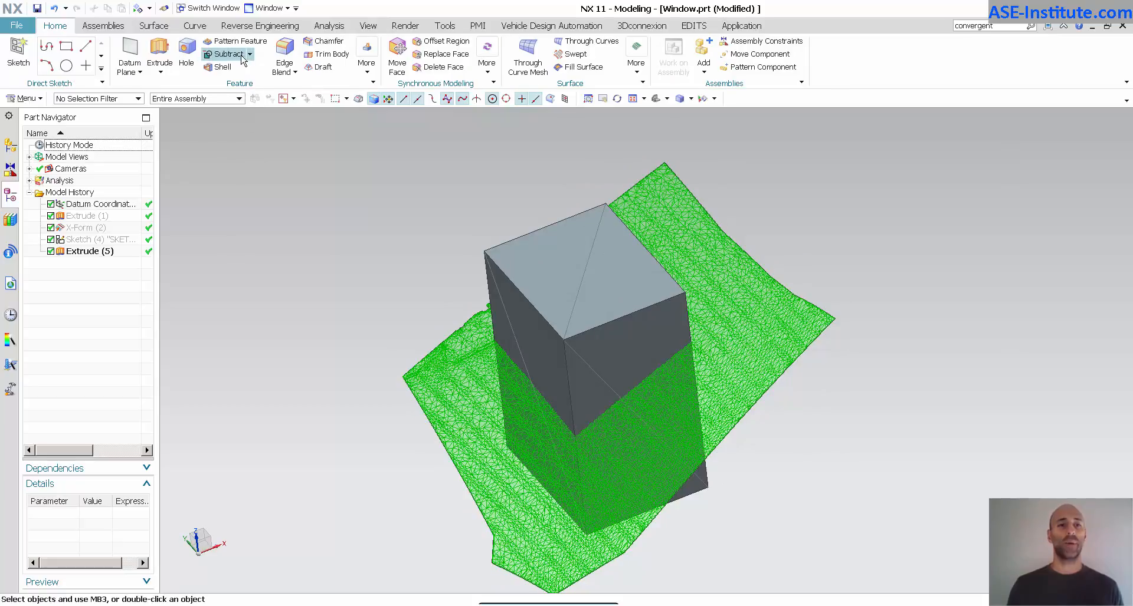
click(229, 53)
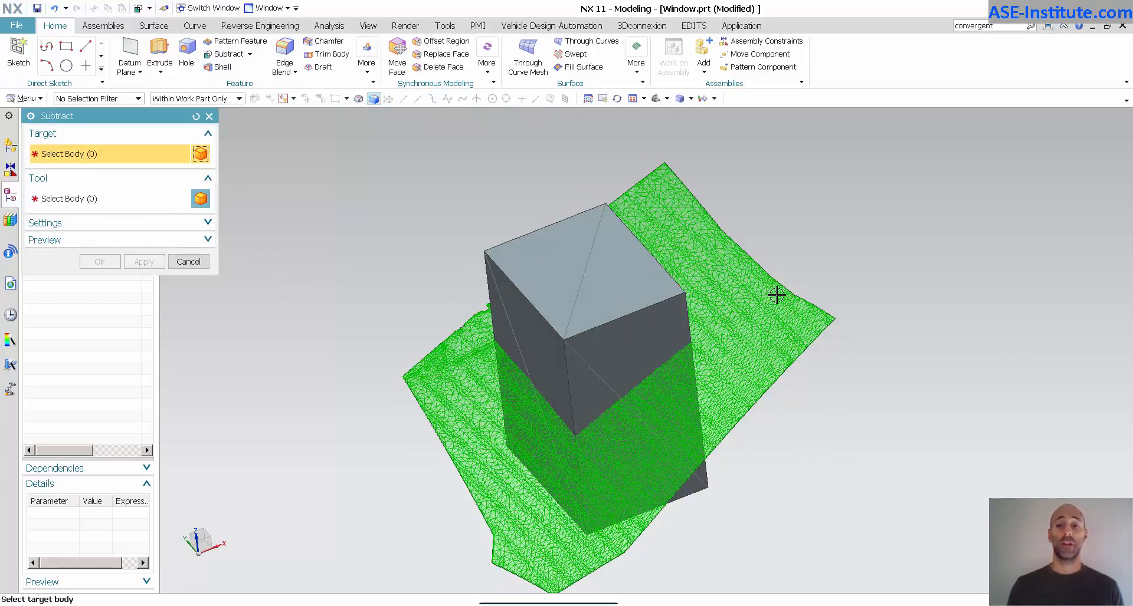
mouse_move(731, 278)
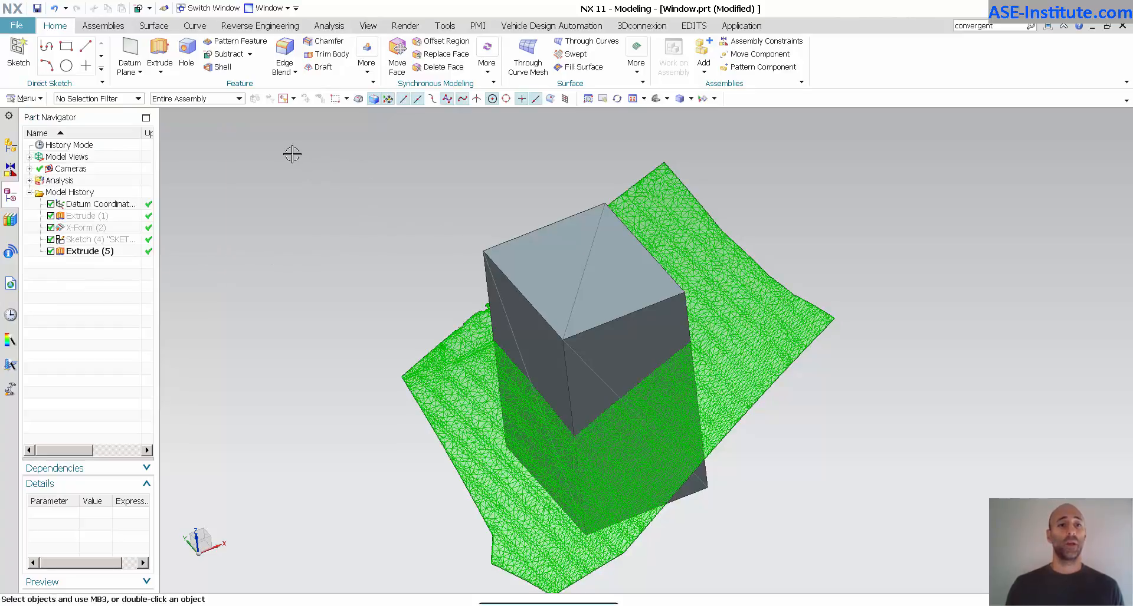
Convert the scanned facet body to a Convergent body via Convert Facet Body
click(259, 24)
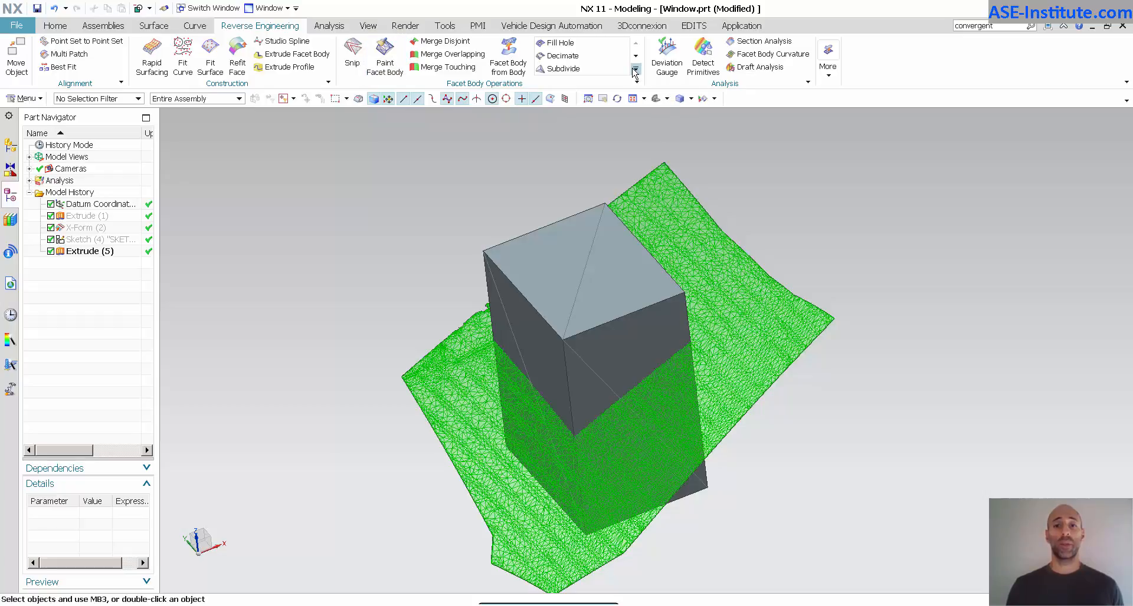
click(632, 71)
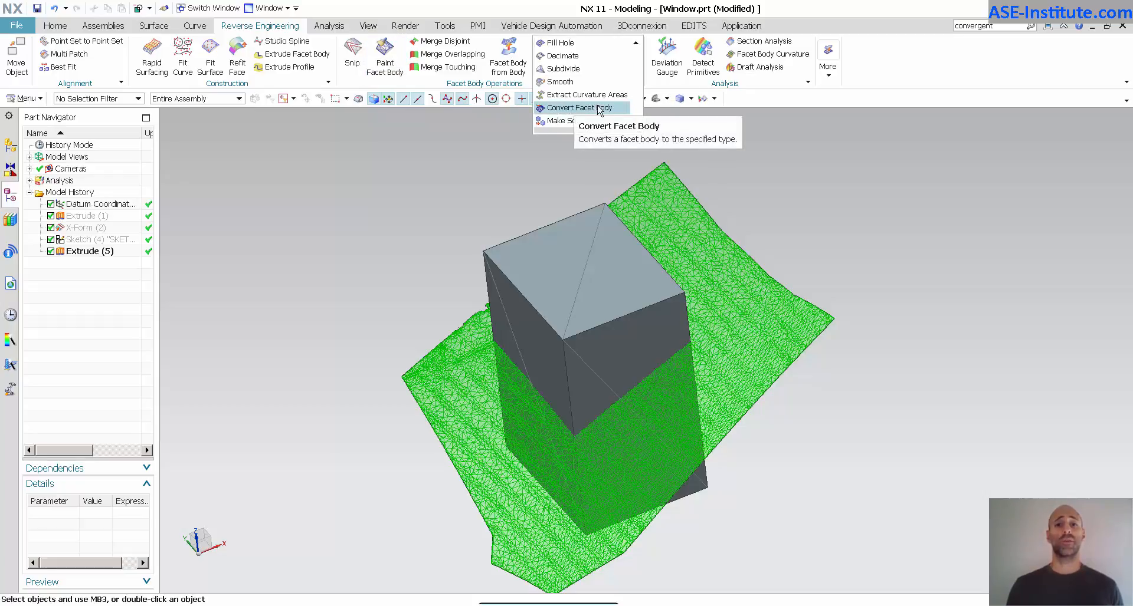
click(587, 108)
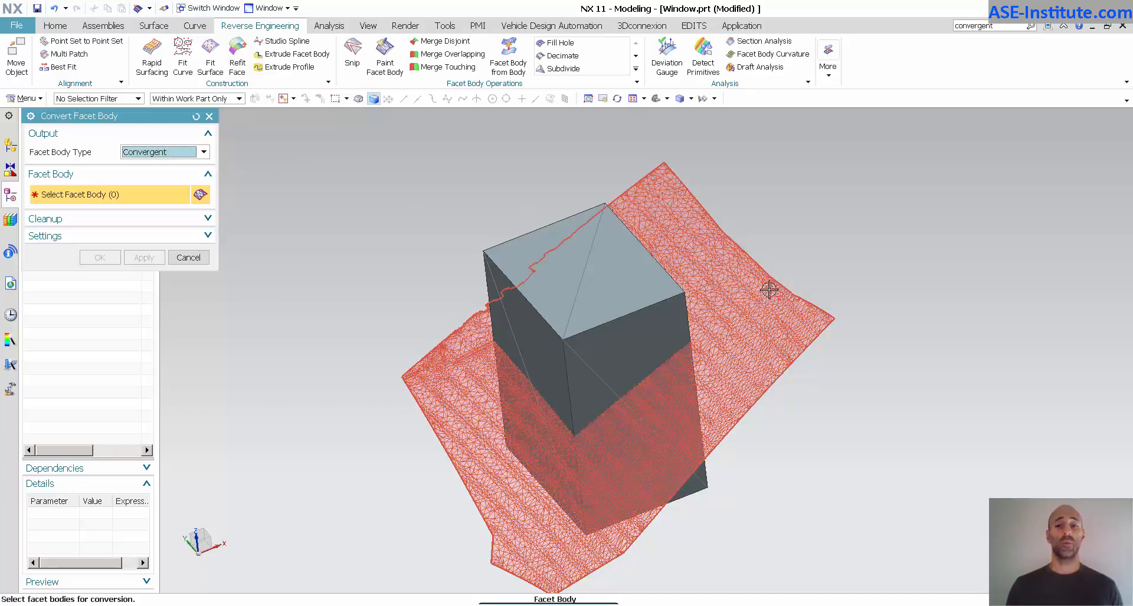
click(768, 291)
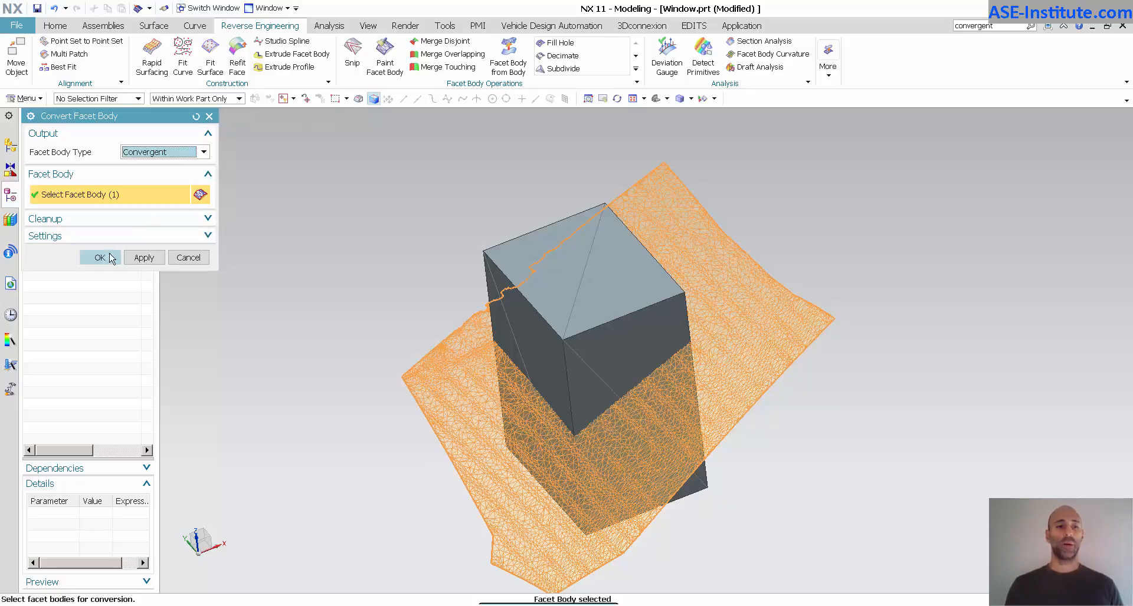
click(99, 257)
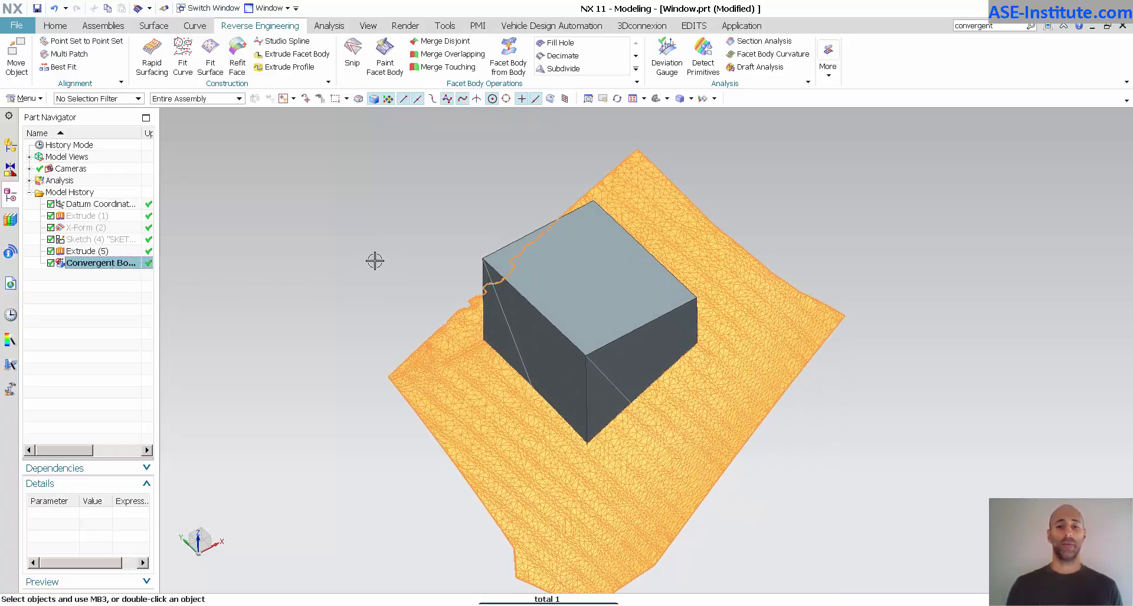
Subtract the Extrude box from the convergent scan body, leaving a square hole
click(54, 25)
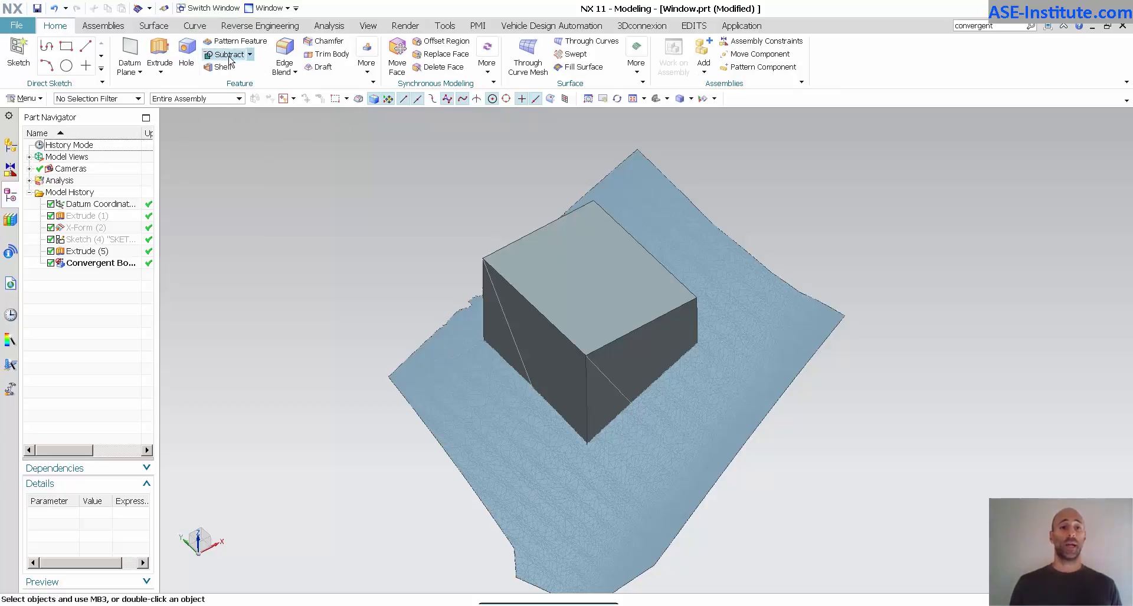
click(229, 53)
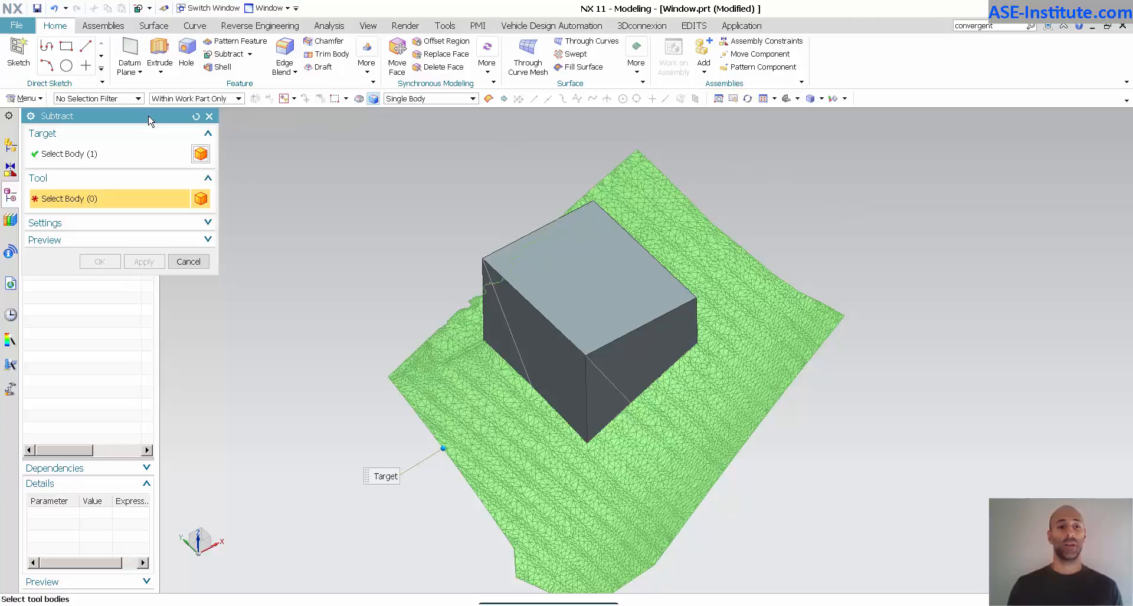
mouse_move(568, 295)
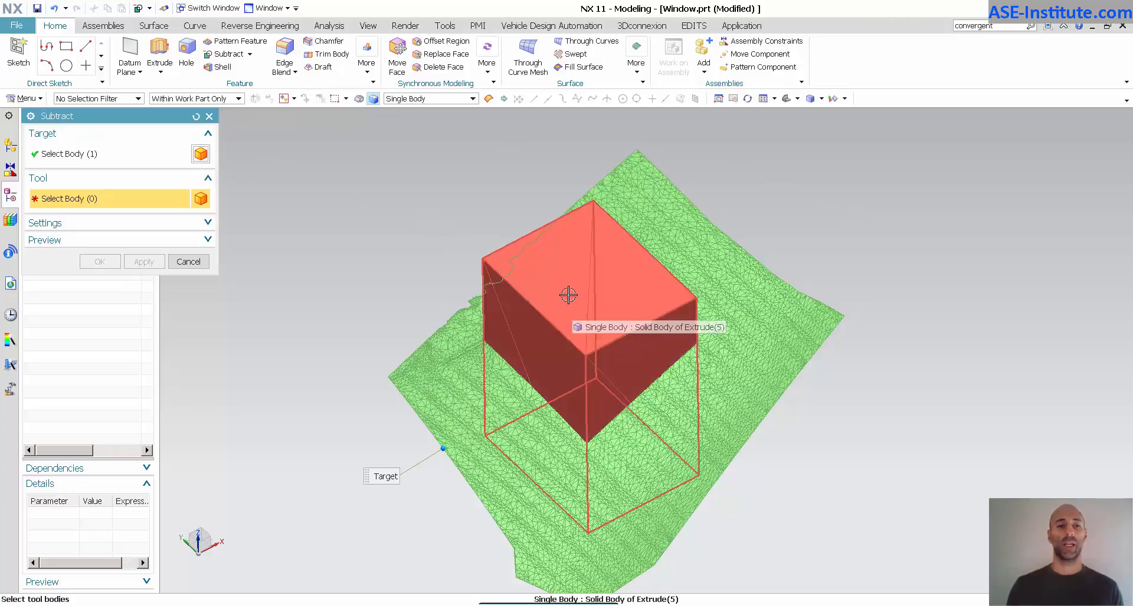
click(569, 294)
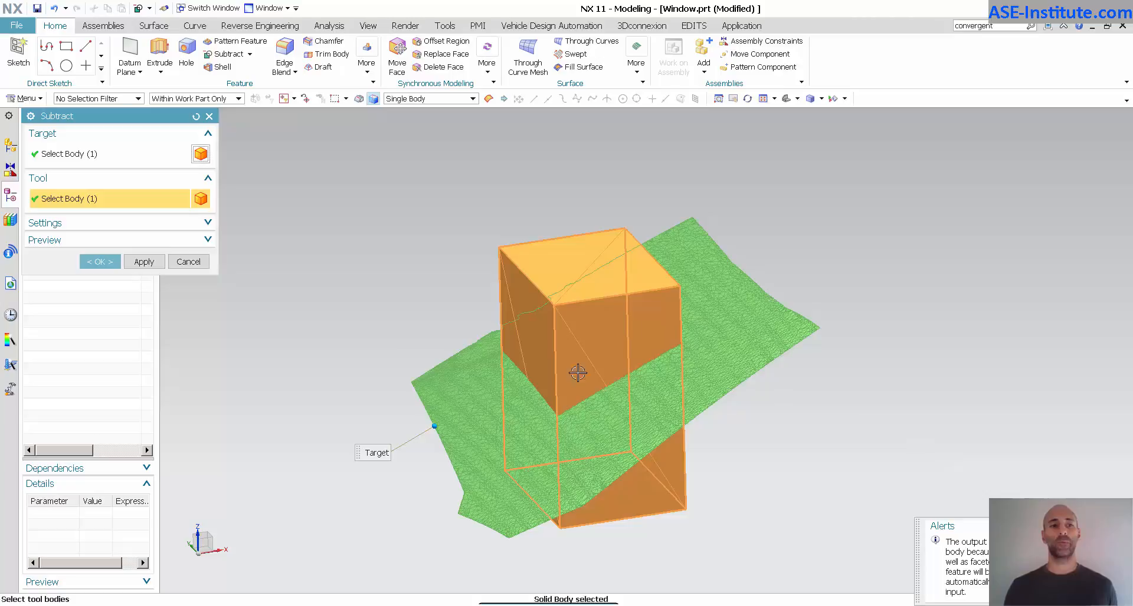
click(99, 261)
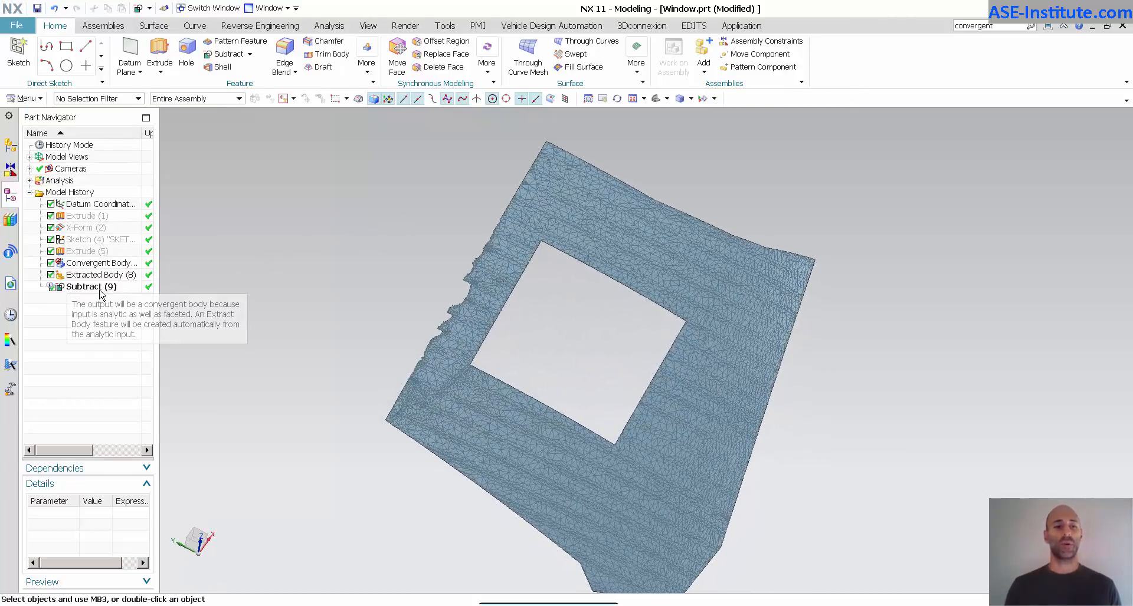
Orbit the model to inspect the hole cut through the scan surface
click(91, 287)
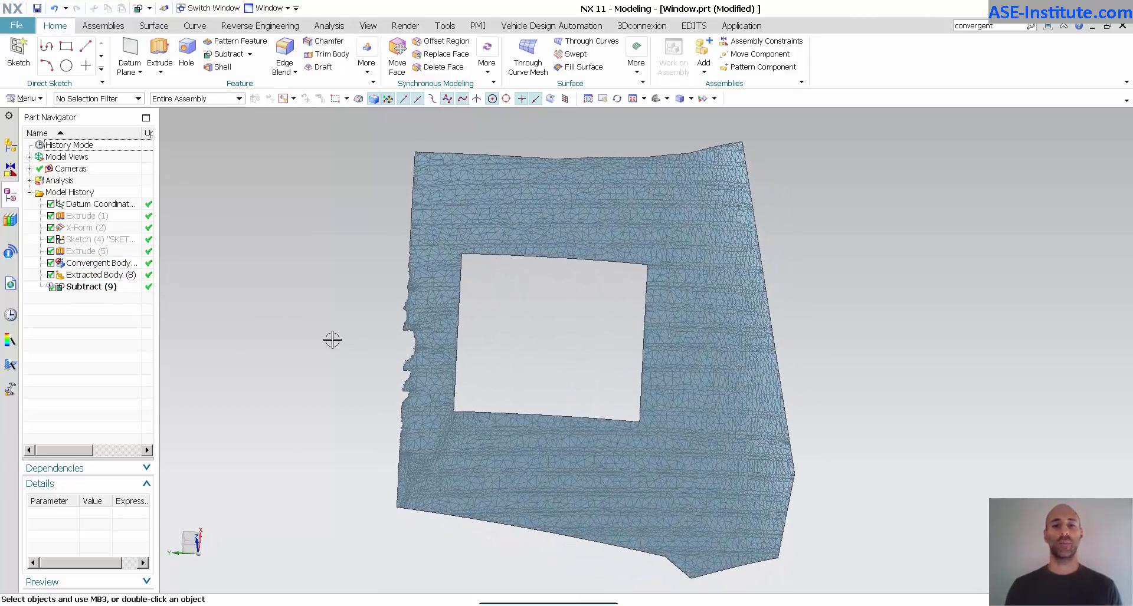
drag(332, 339, 786, 275)
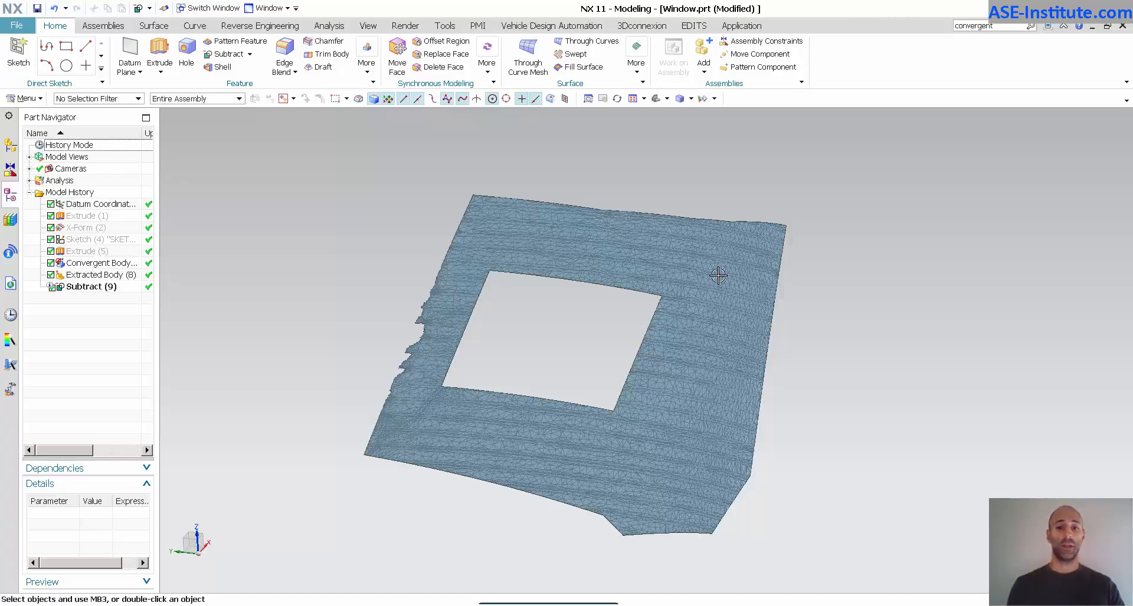
Delete the Subtract feature and draw a straight line below the scan
right_click(87, 251)
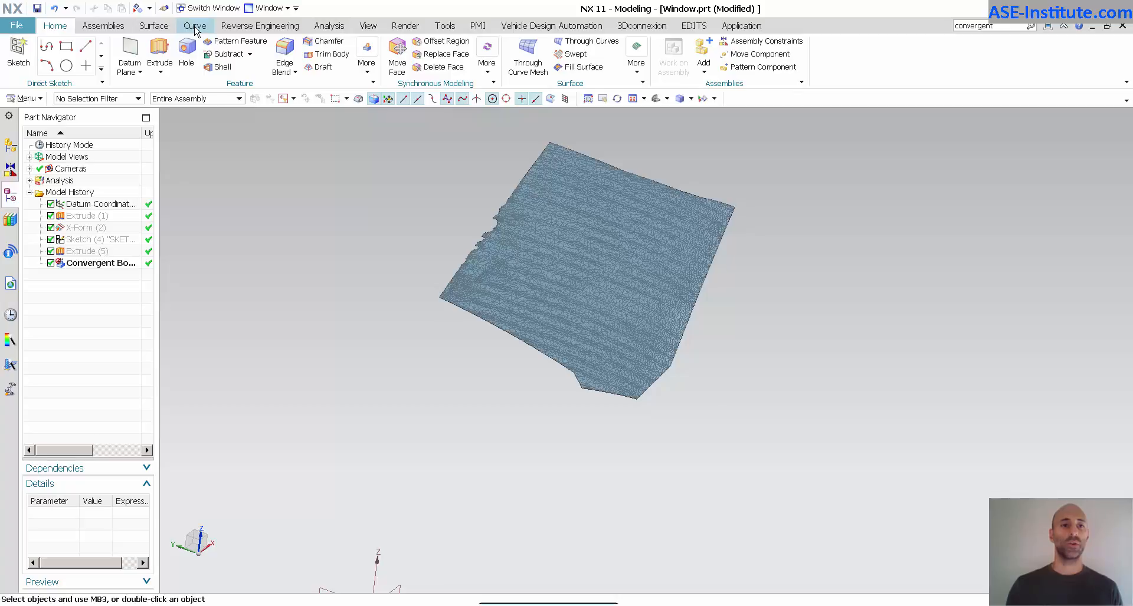
click(196, 25)
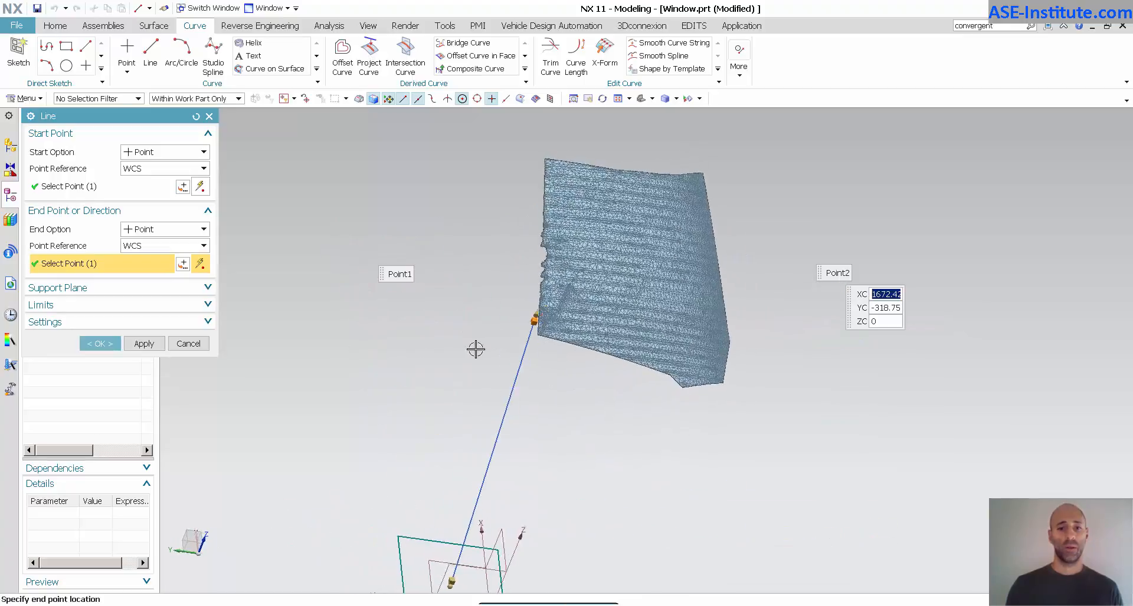
click(100, 343)
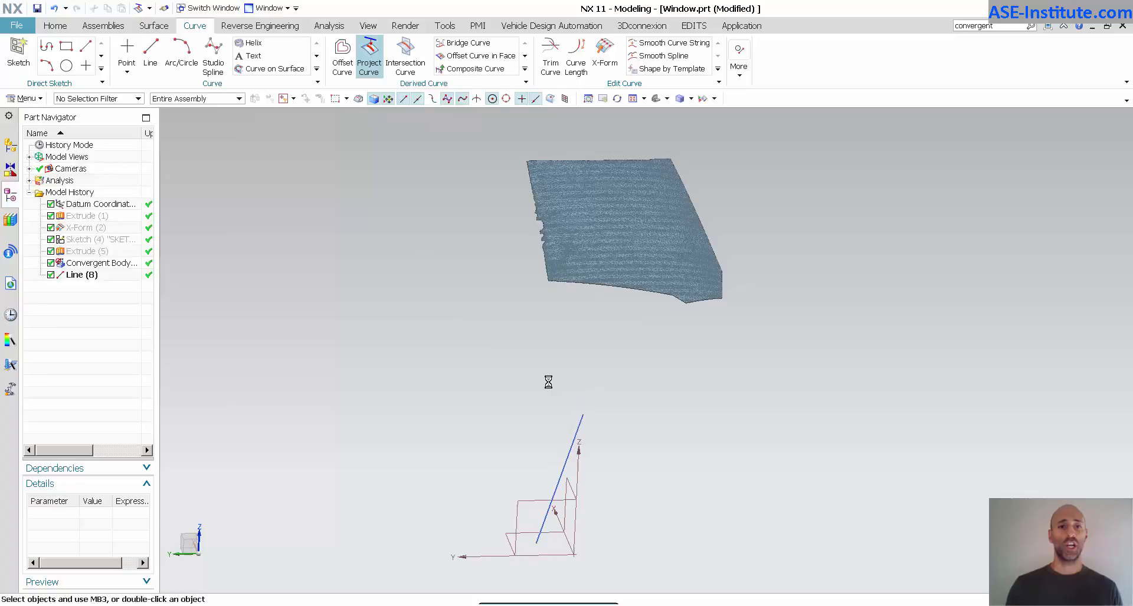
Project the line onto the convergent scan body along Z as Projected Curve
click(368, 55)
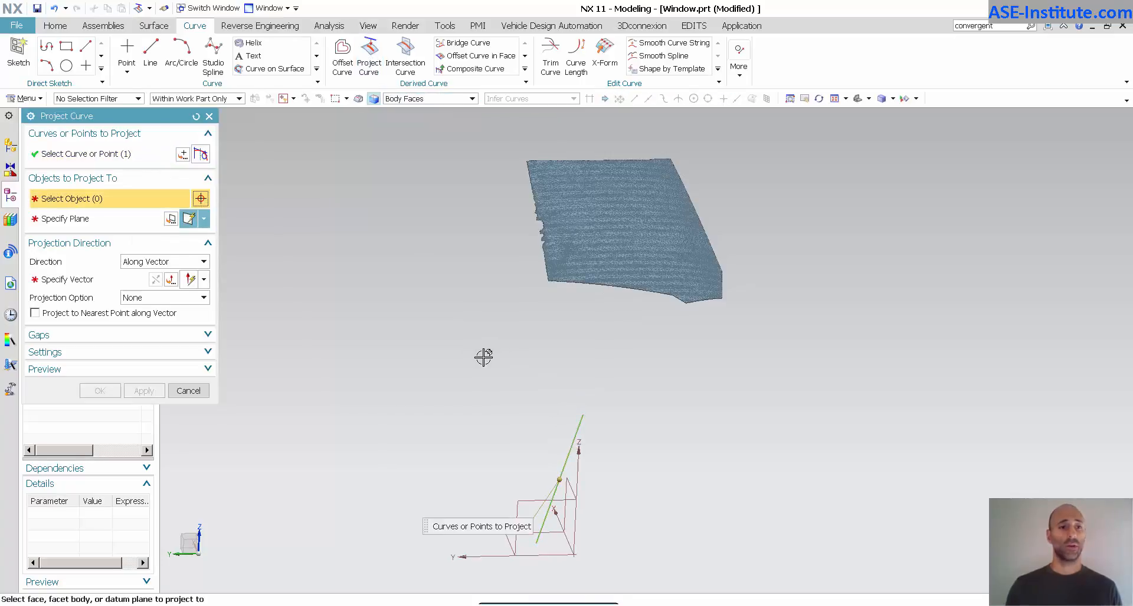
click(621, 231)
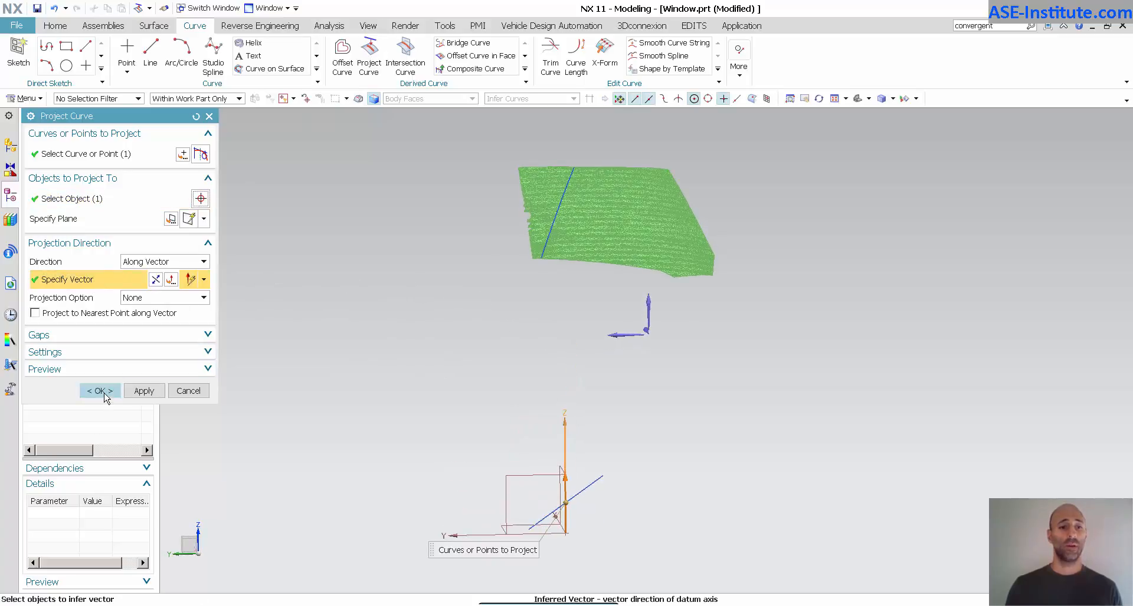
click(99, 391)
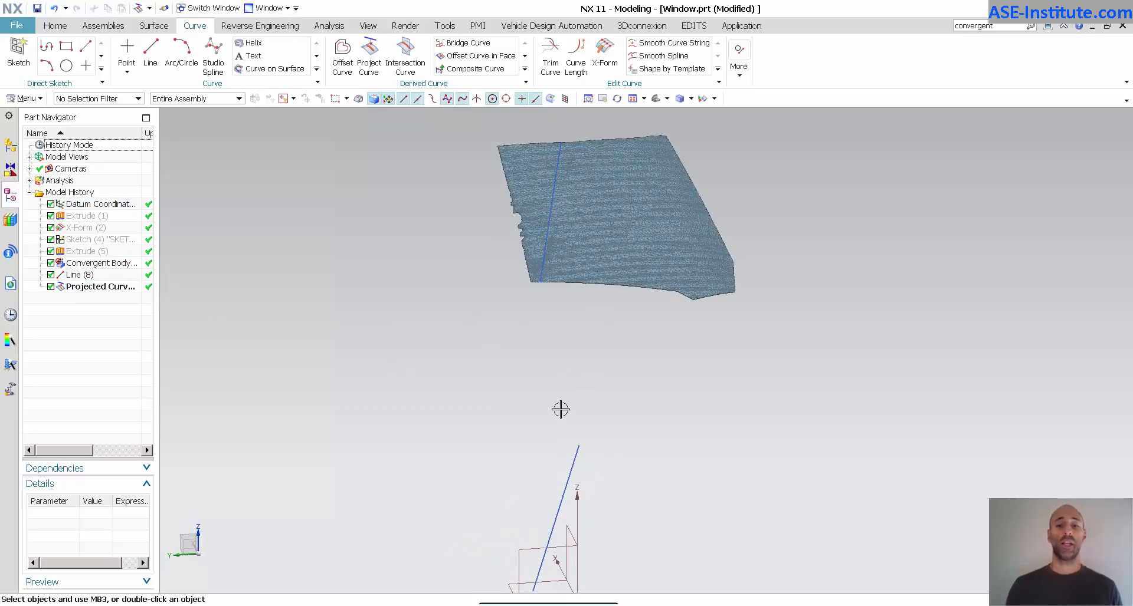
Edit Line (8)'s Point2 coordinates so the projected curve follows the new endpoint
click(150, 44)
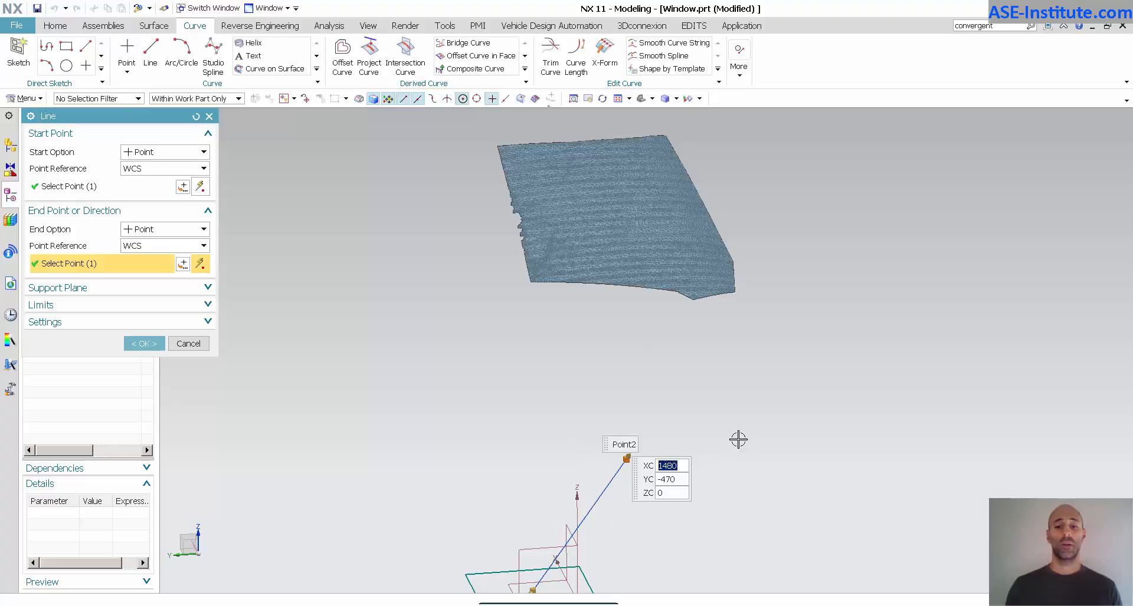
click(144, 343)
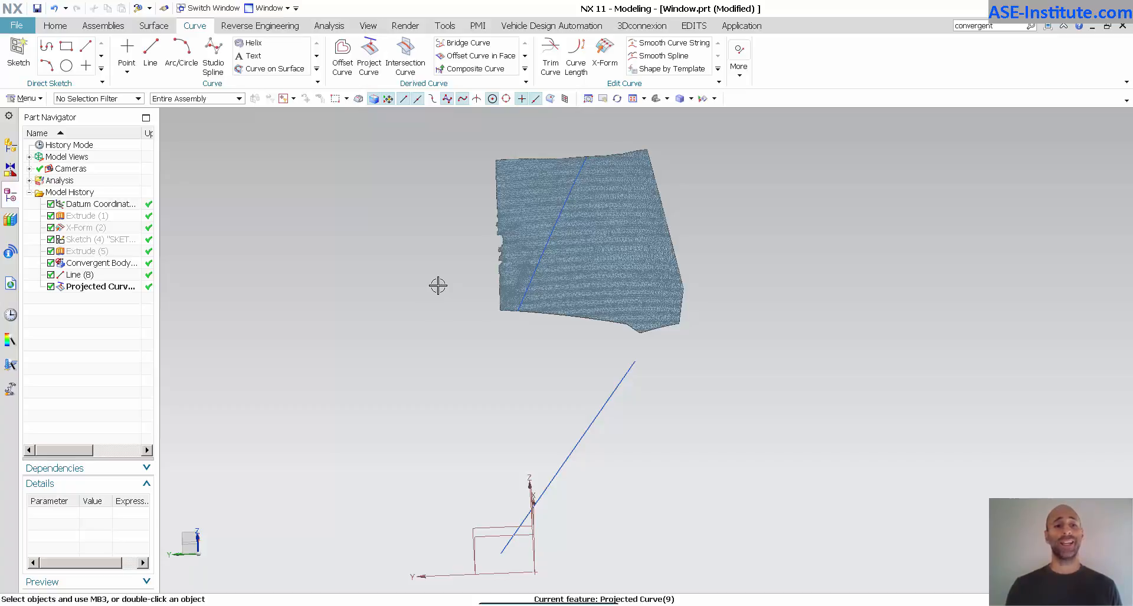
mouse_move(293, 309)
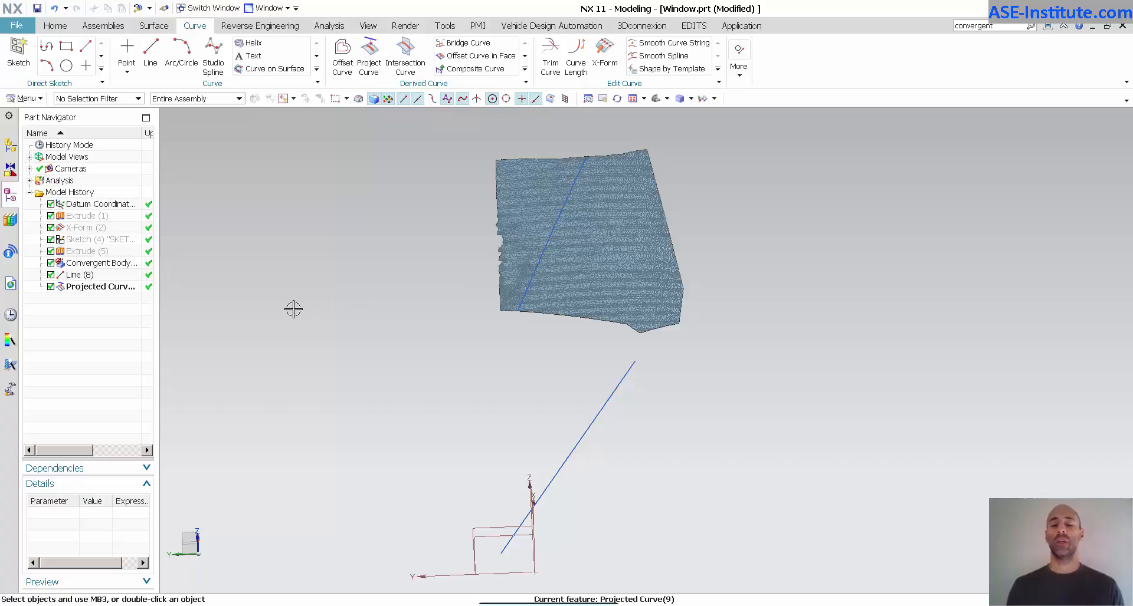